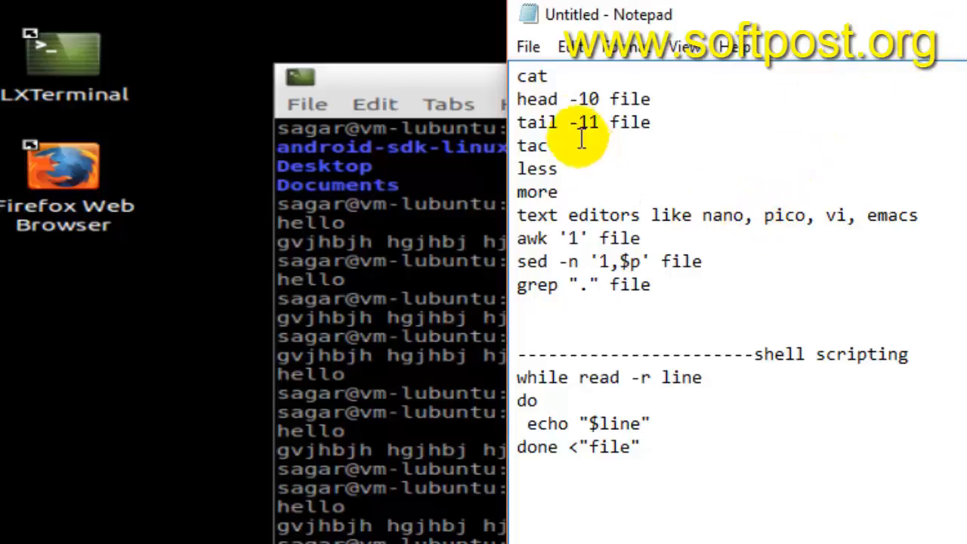
- Review the earlier cat through less command lines in the terminal, briefly highlighting them and the tail -1 ff1 line
left_click_drag(516, 76, 571, 122)
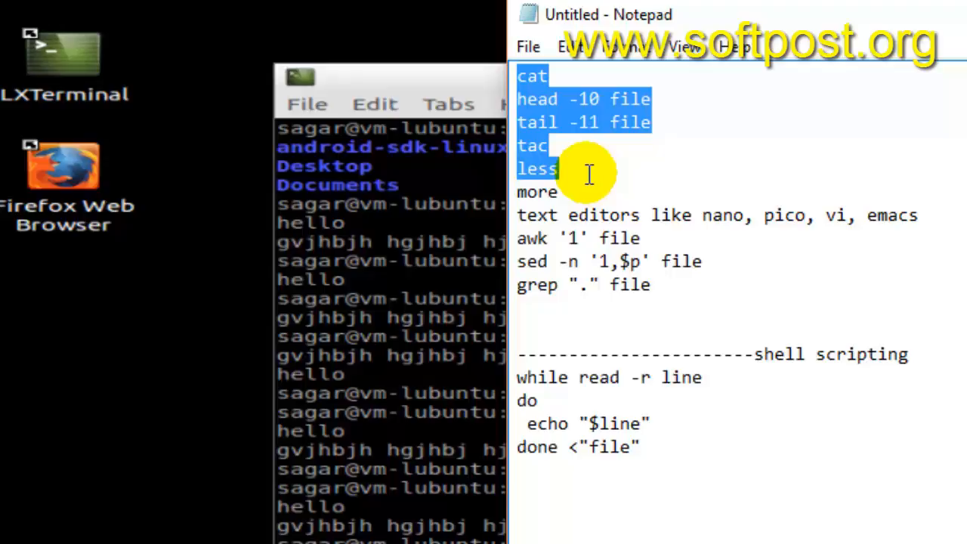
left_click_drag(590, 169, 562, 295)
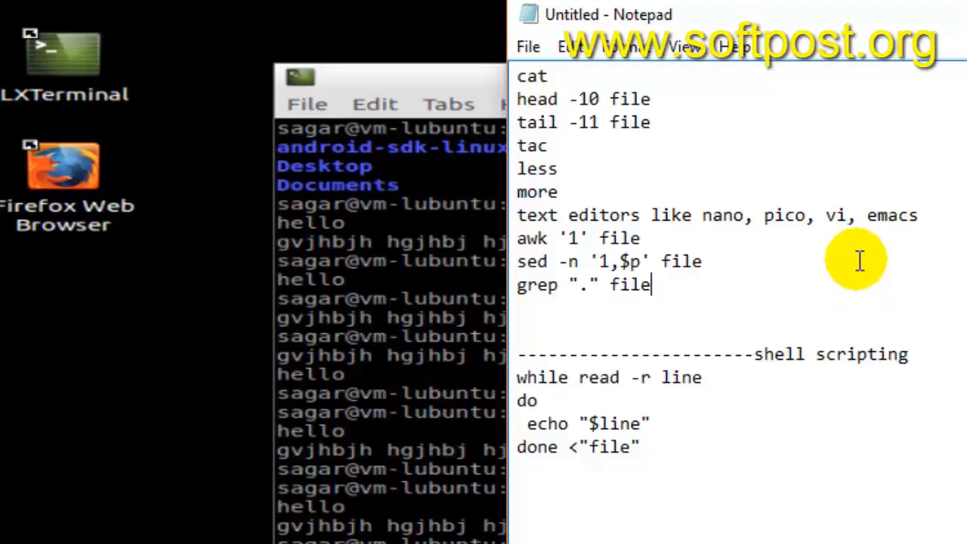
mouse_move(541, 94)
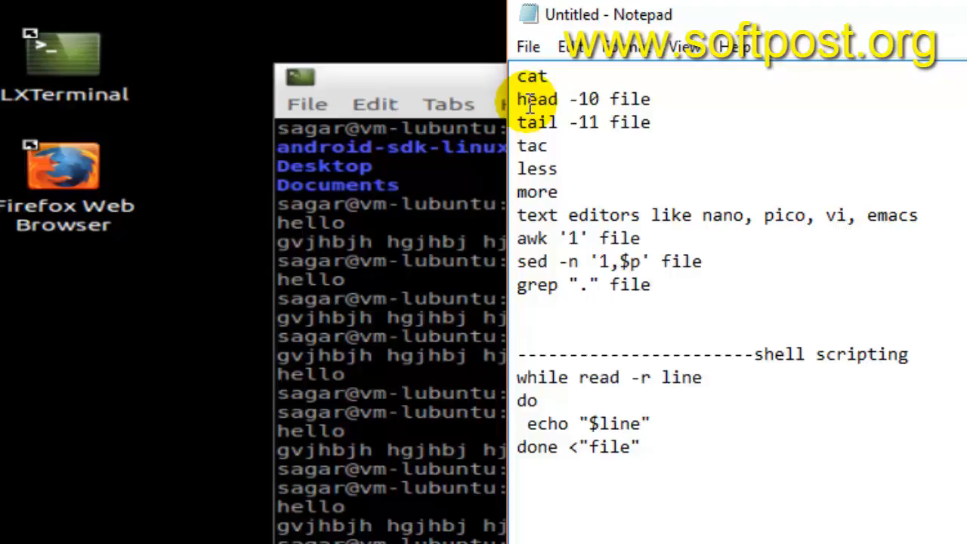
left_click(652, 285)
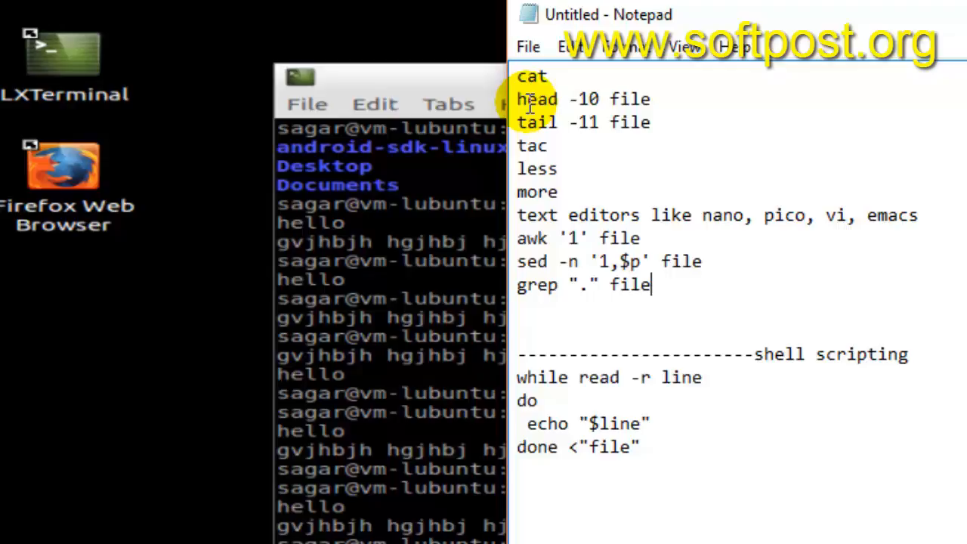
mouse_move(529, 76)
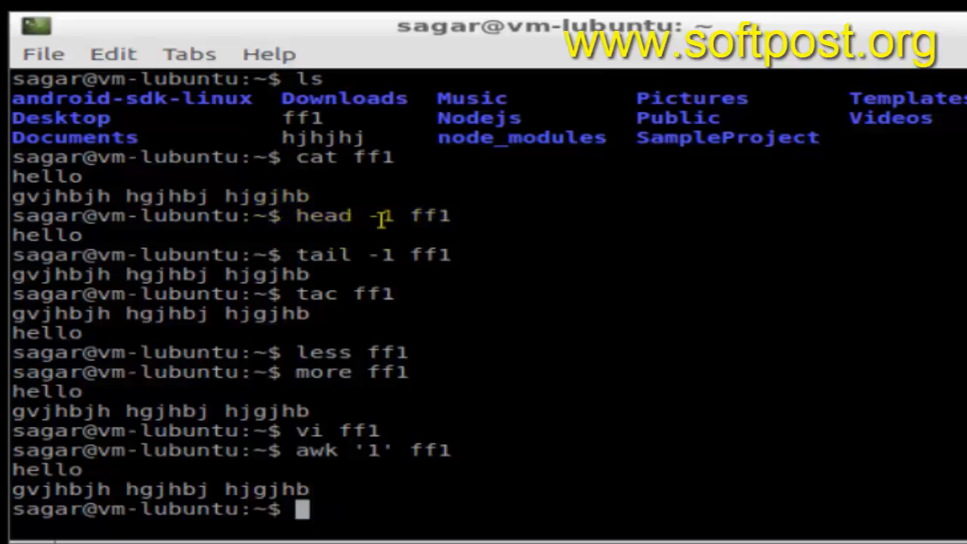
left_click(384, 214)
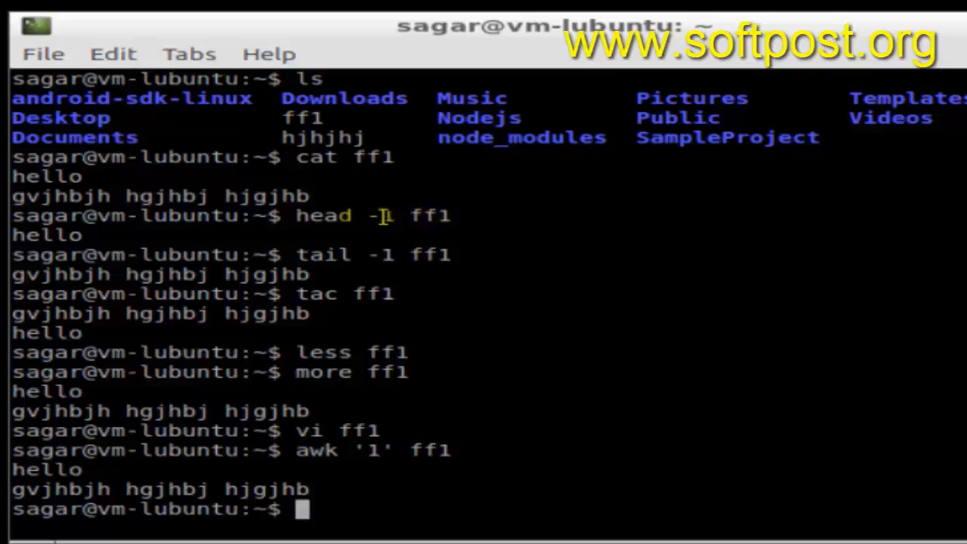
mouse_move(393, 239)
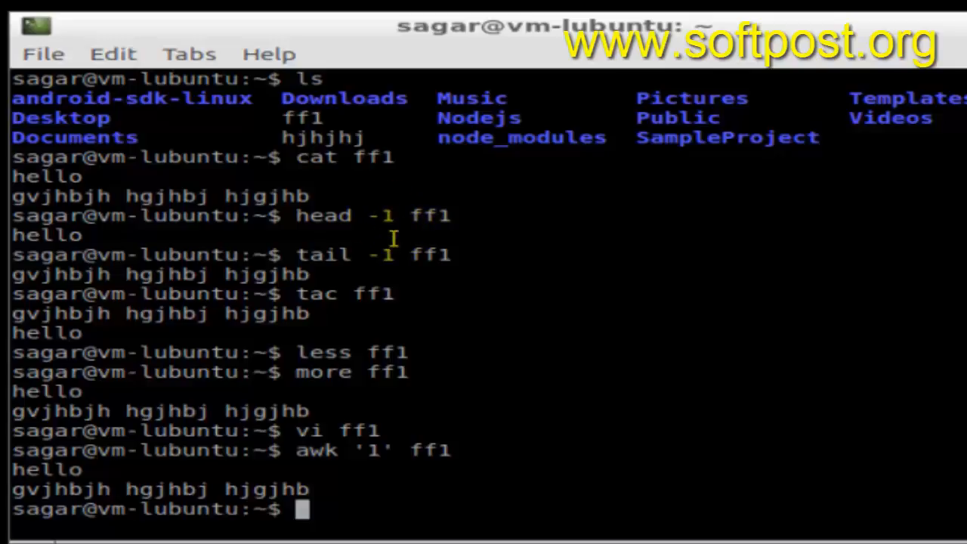
mouse_move(390, 214)
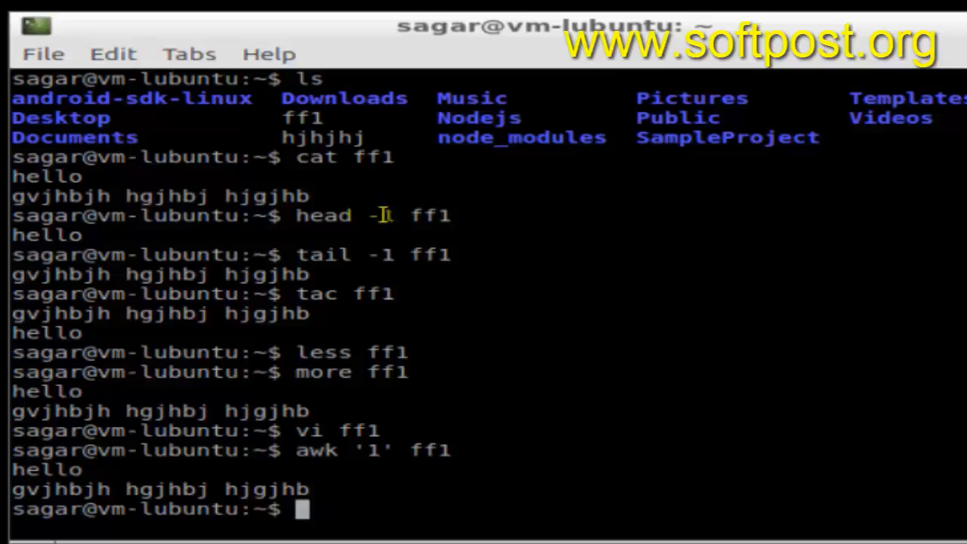
mouse_move(369, 254)
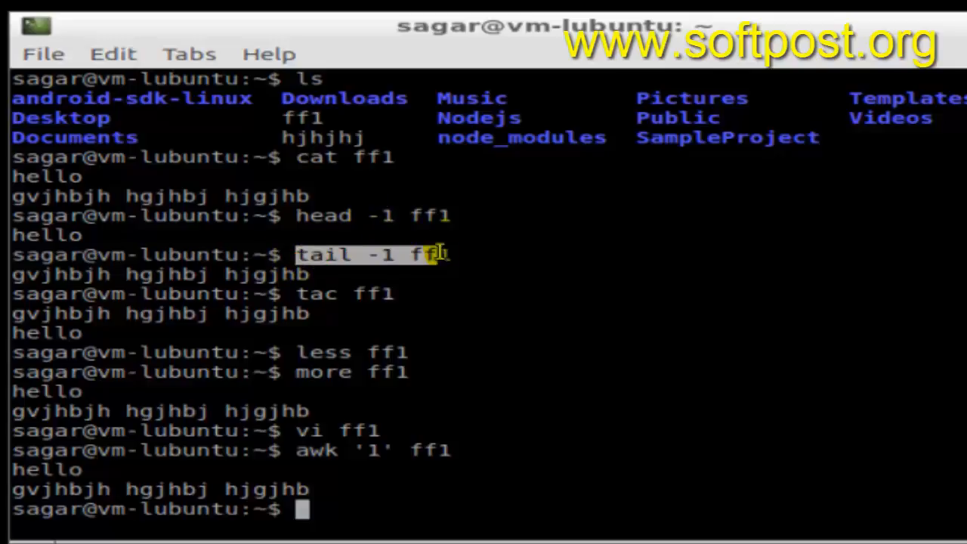
mouse_move(505, 272)
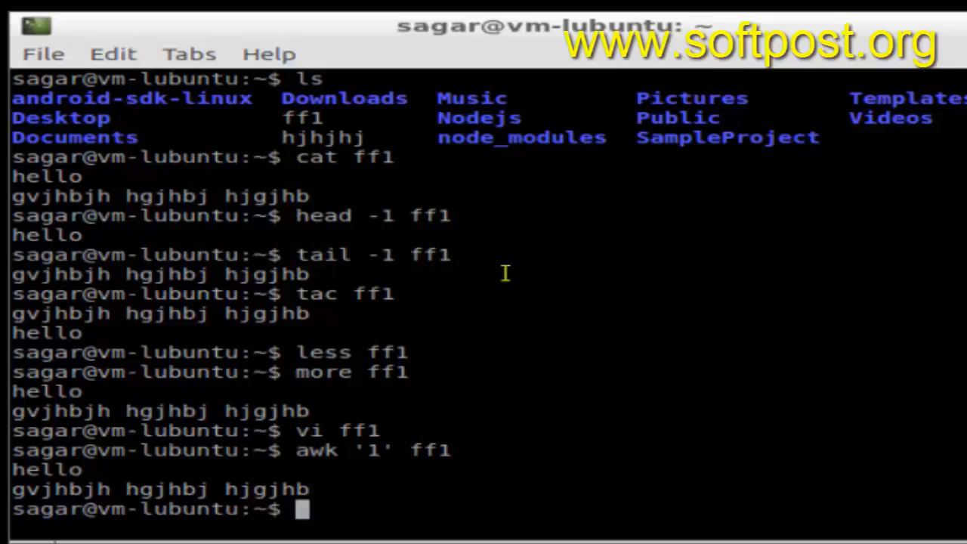
mouse_move(483, 269)
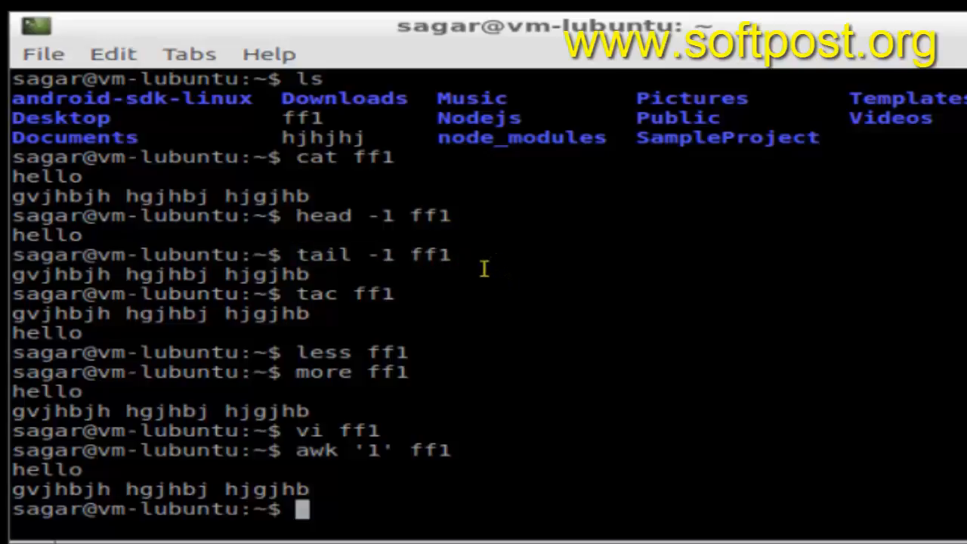
mouse_move(381, 257)
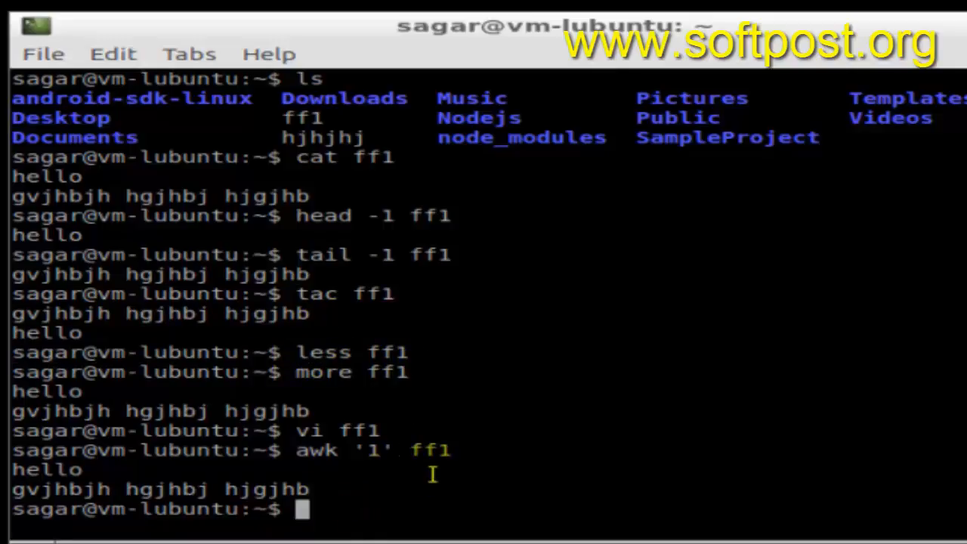
- Page through ff1 with less and quit back to the prompt
type("less ff1")
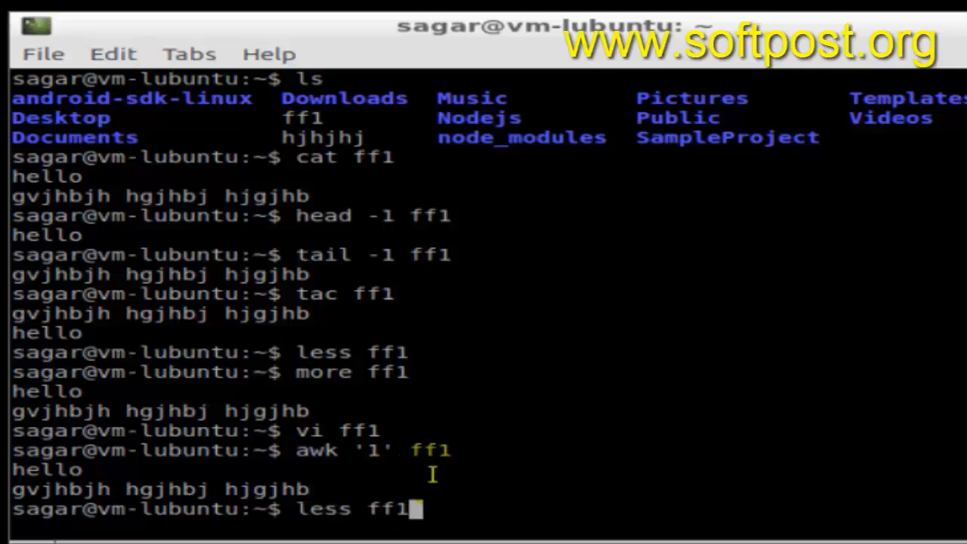
key("Return")
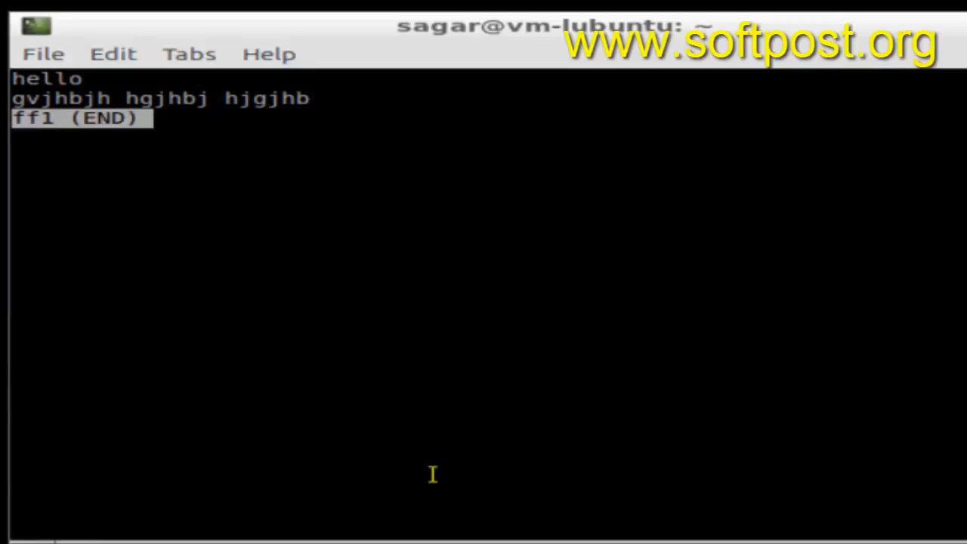
key("Escape")
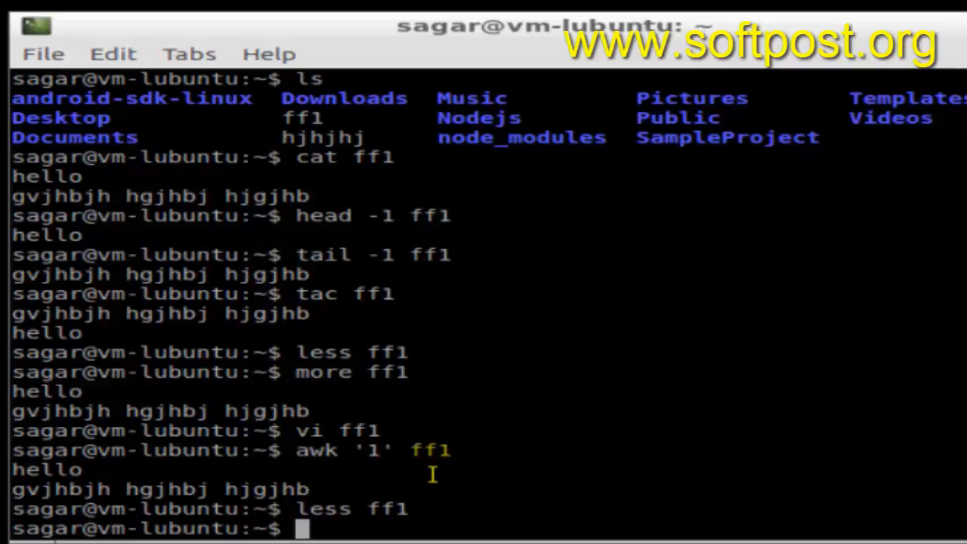
mouse_move(358, 414)
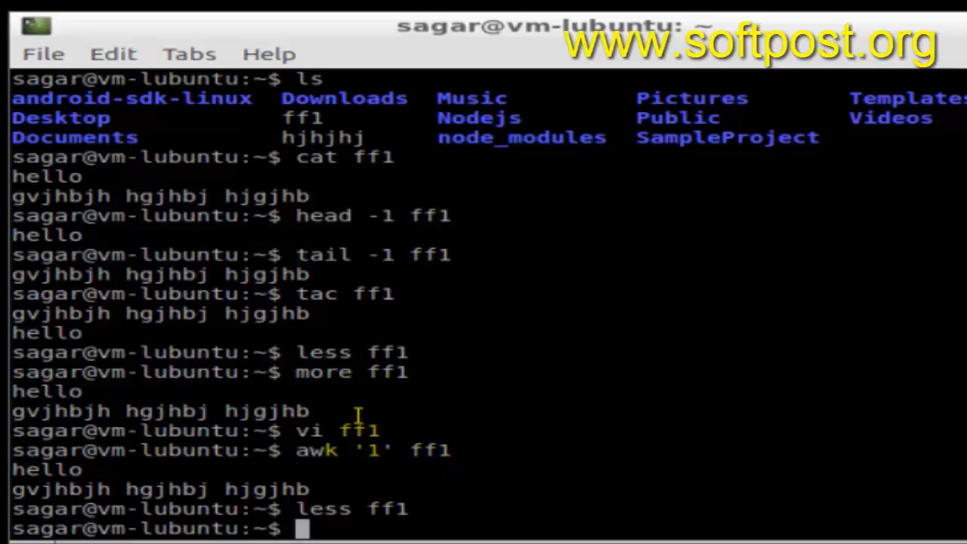
mouse_move(360, 438)
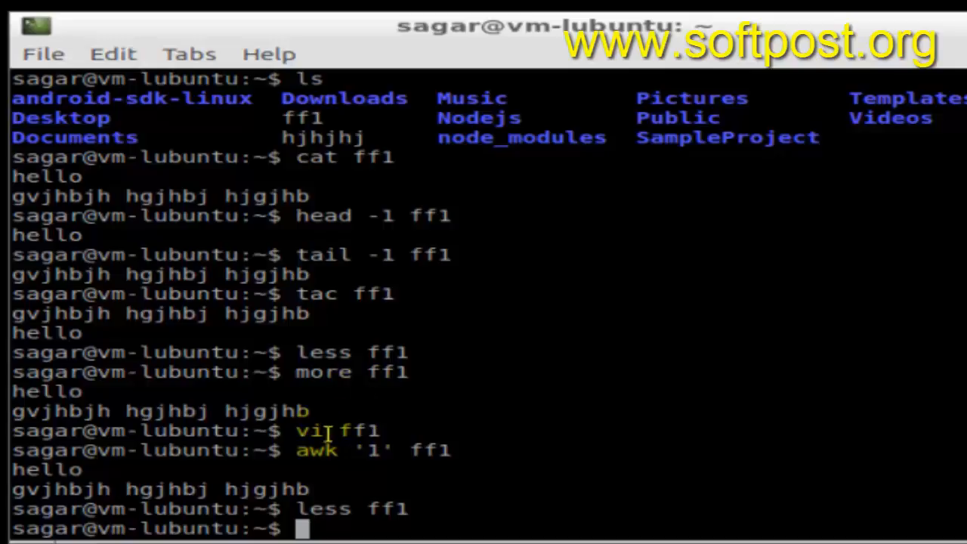
mouse_move(357, 472)
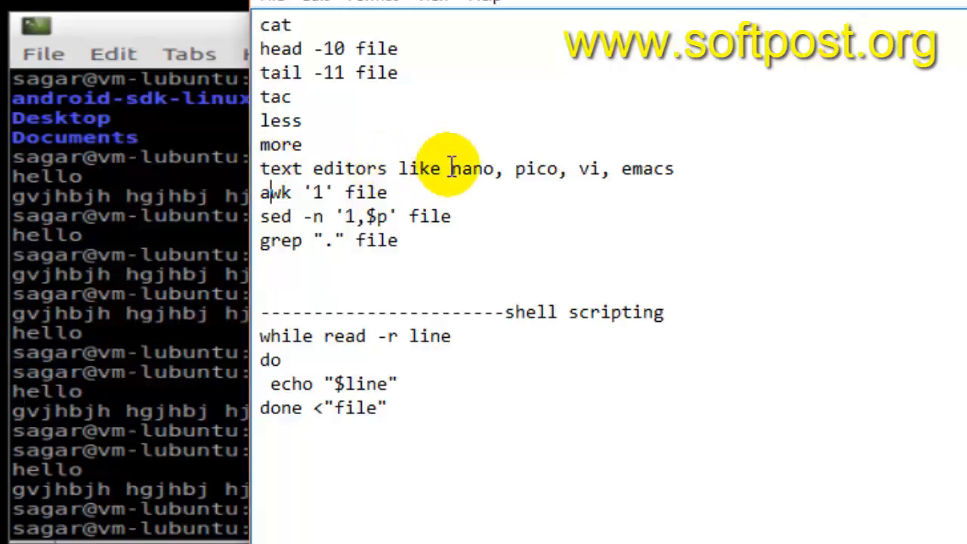
left_click_drag(451, 169, 677, 169)
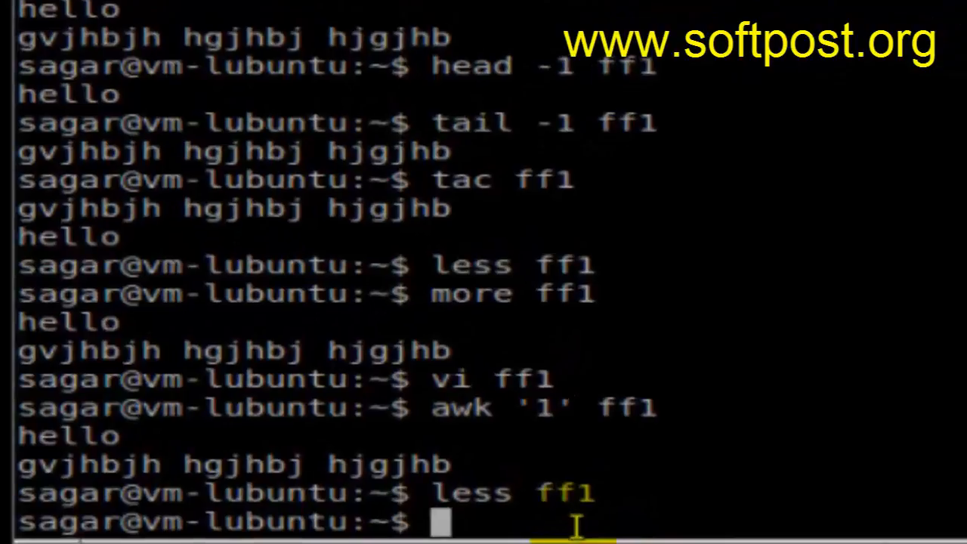
- View ff1 in vi and exit with :wq
type("vi ff1")
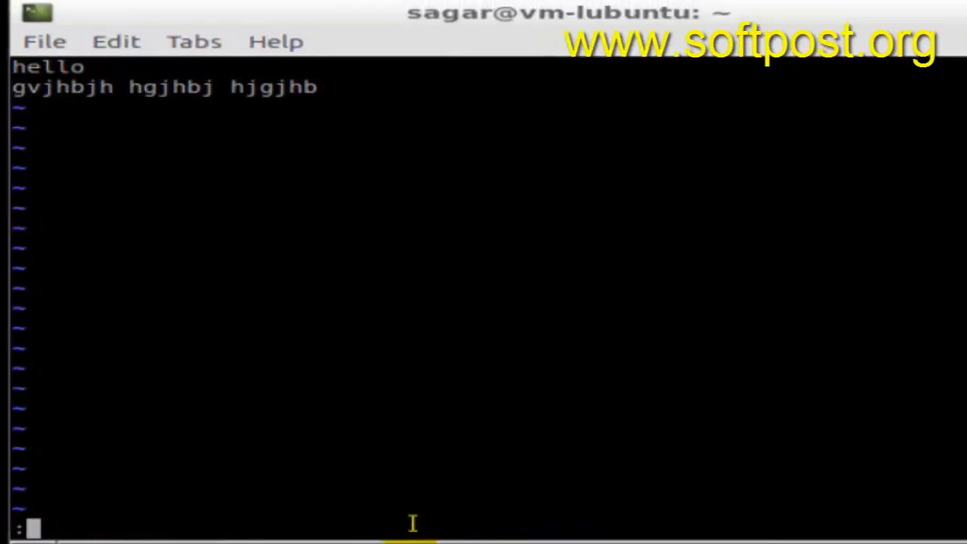
type("wq")
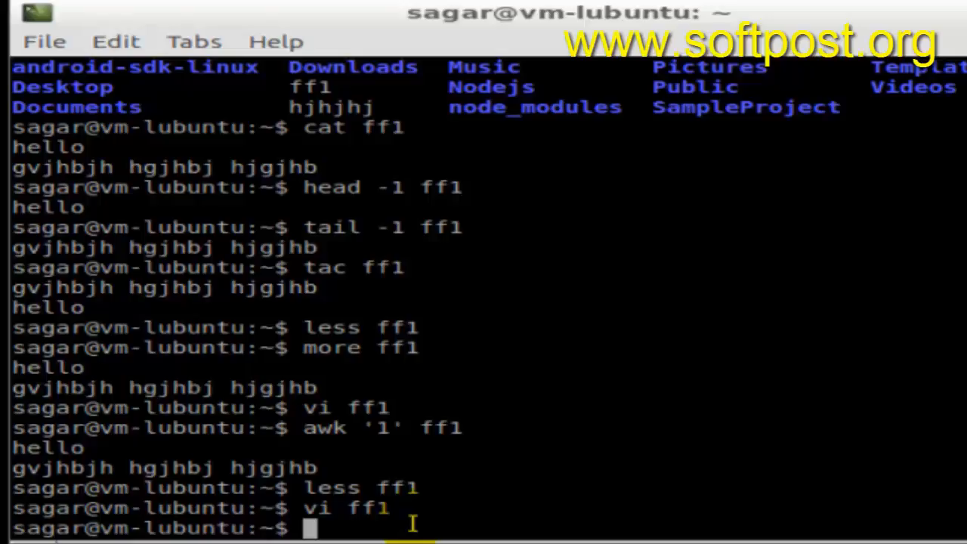
- Print both lines of ff1 with awk '1' ff1 and grep "." ff1
type("a")
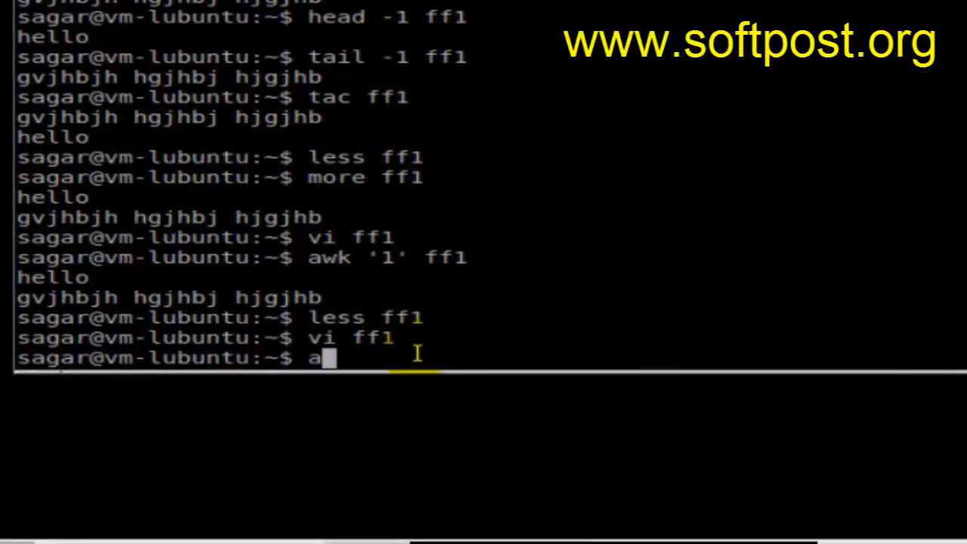
type("wk '1")
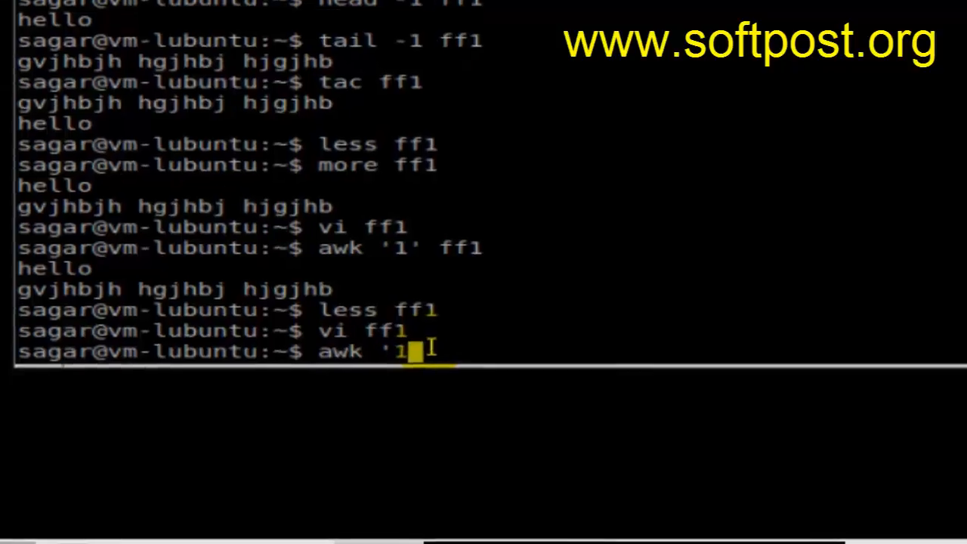
type("' ff1")
type("grep")
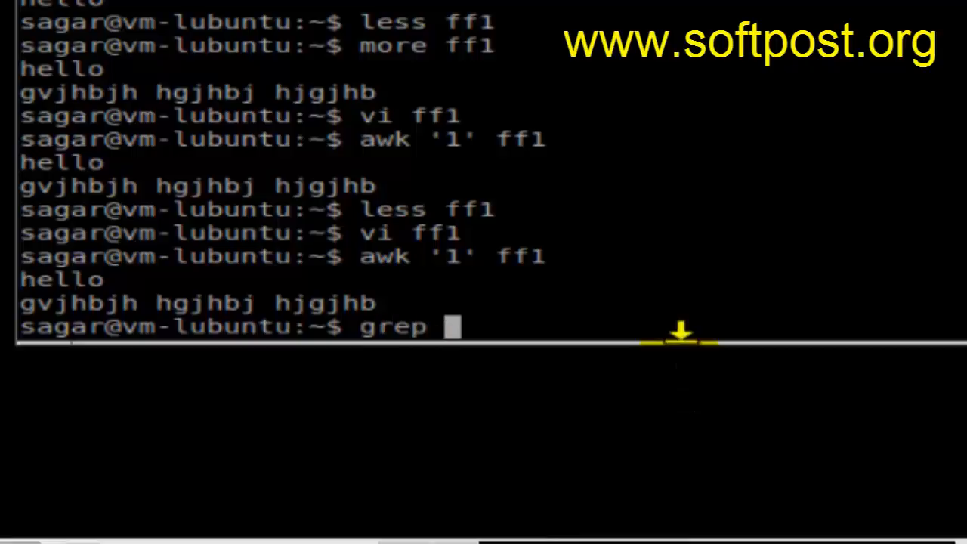
type("\".\" ff1")
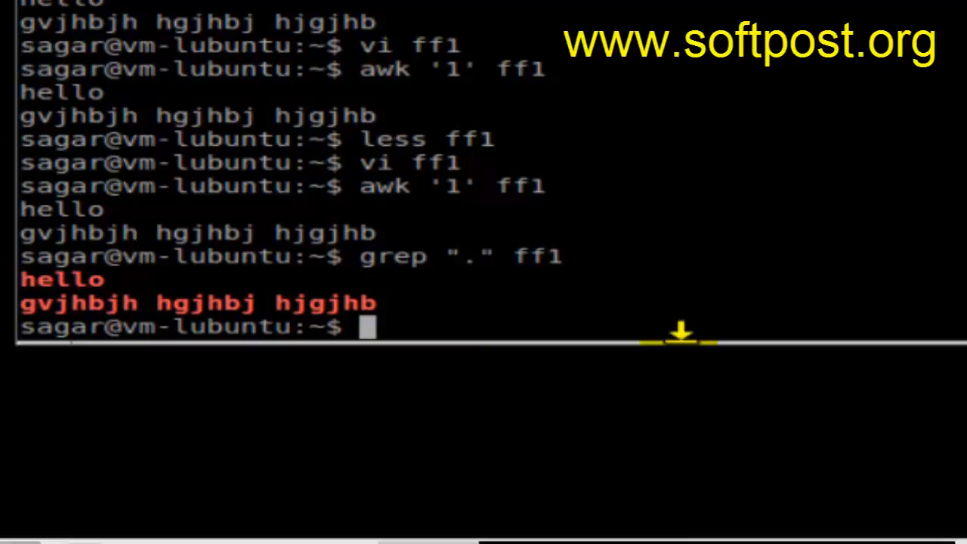
mouse_move(671, 330)
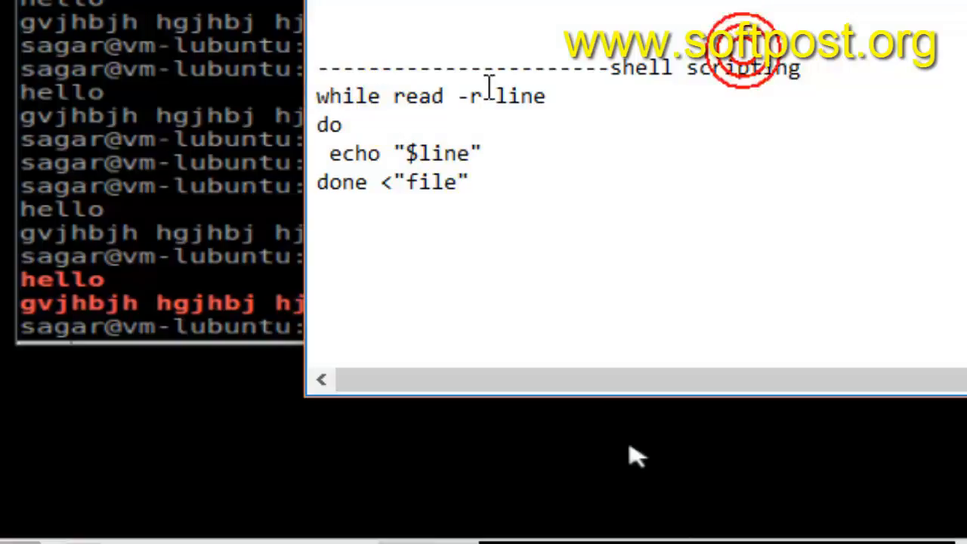
- Highlight the shell scripting while read loop in the Notepad notes
left_click_drag(317, 94, 468, 183)
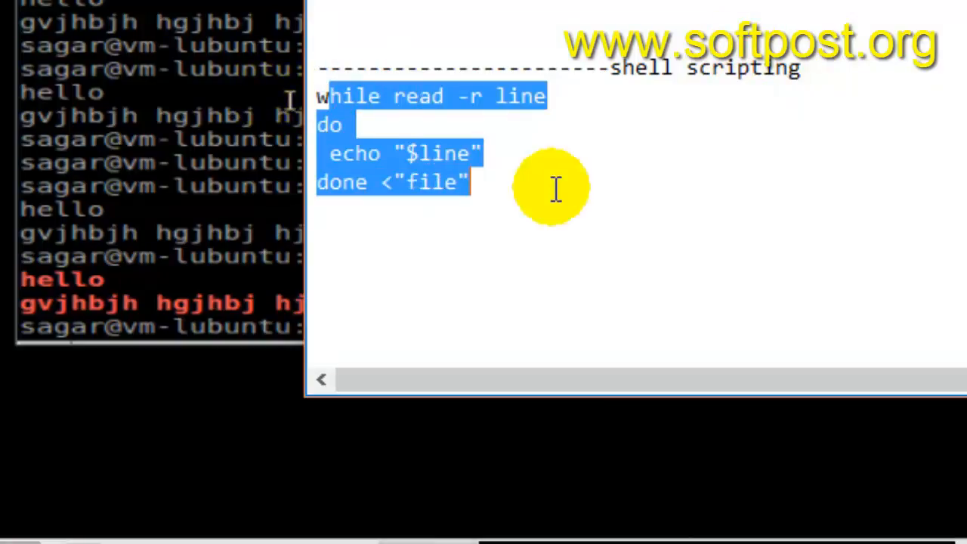